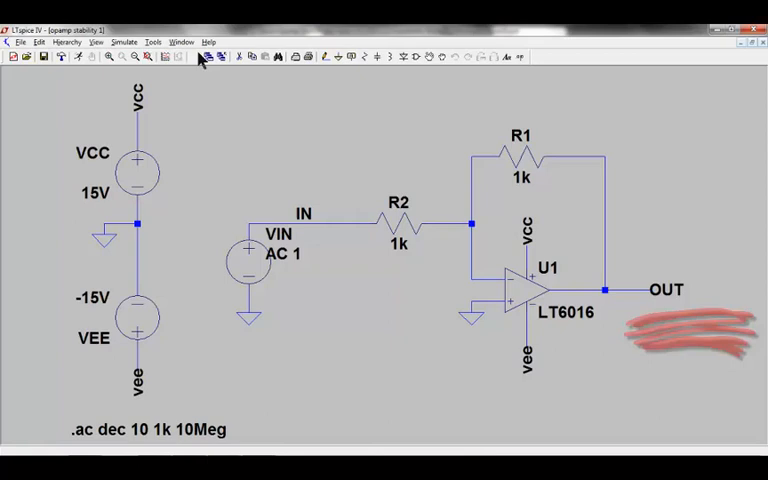
Advance the slideshow past Step 3 (naming fb and inm) to Step 4's 0V source
click(187, 57)
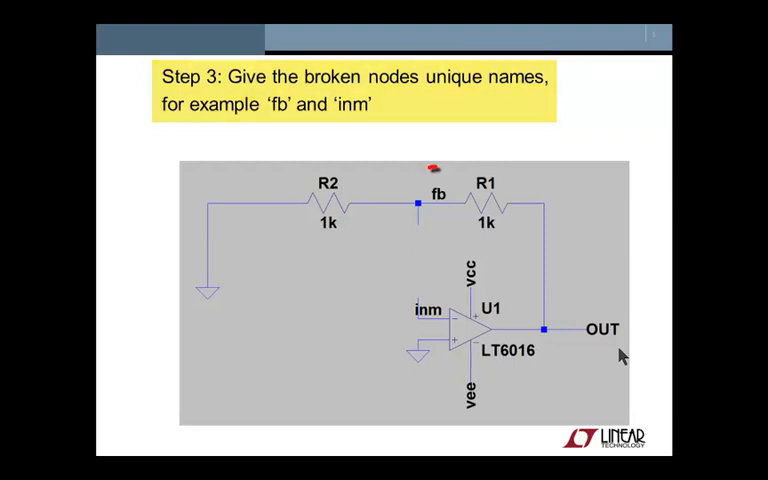
key(Right)
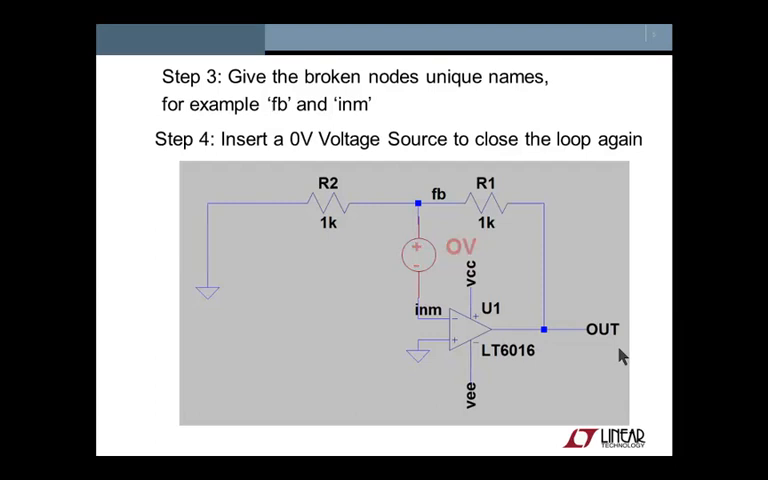
key(Right)
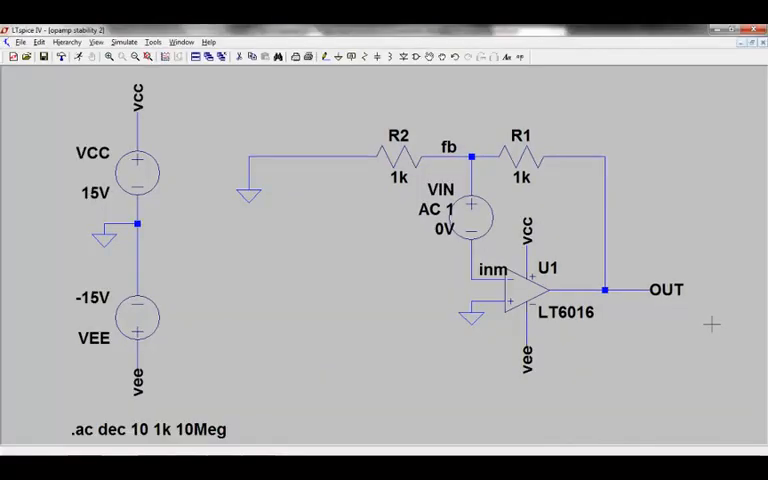
mouse_move(47, 103)
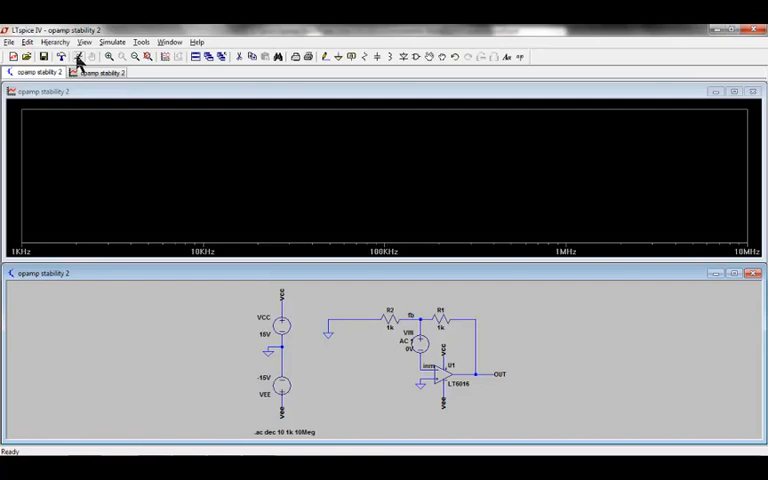
mouse_move(284, 160)
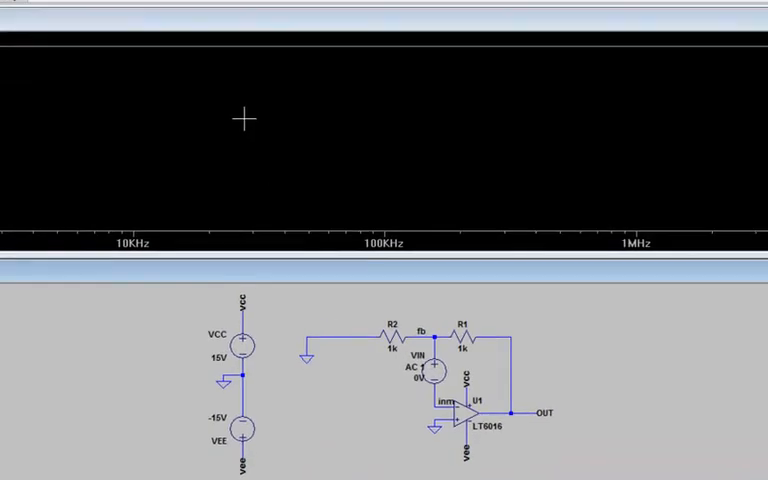
Add a V(fb)/V(inm) trace to the waveform pane to show loop gain and phase
right_click(245, 120)
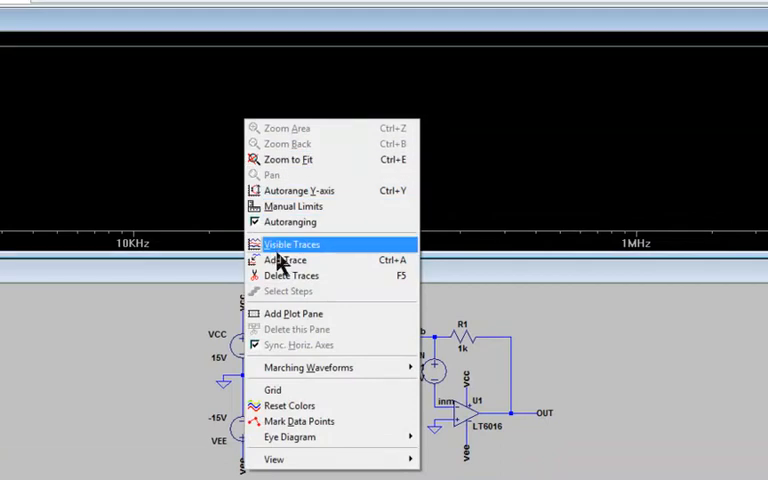
click(283, 259)
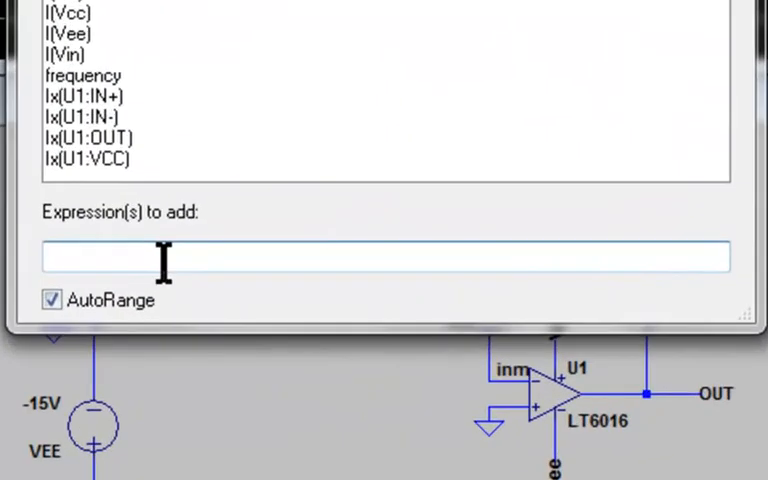
text(V)
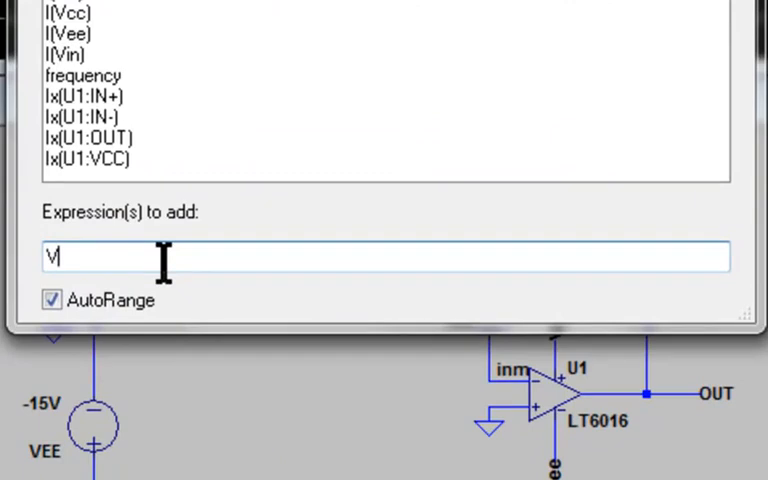
text((fb)
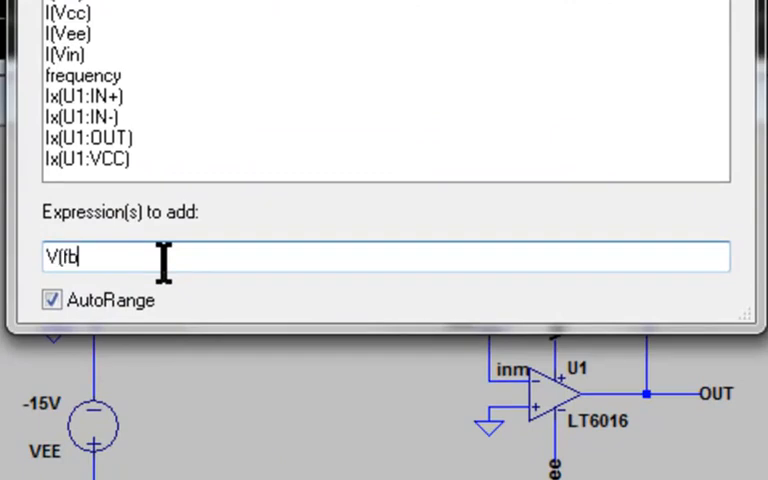
text()/V)
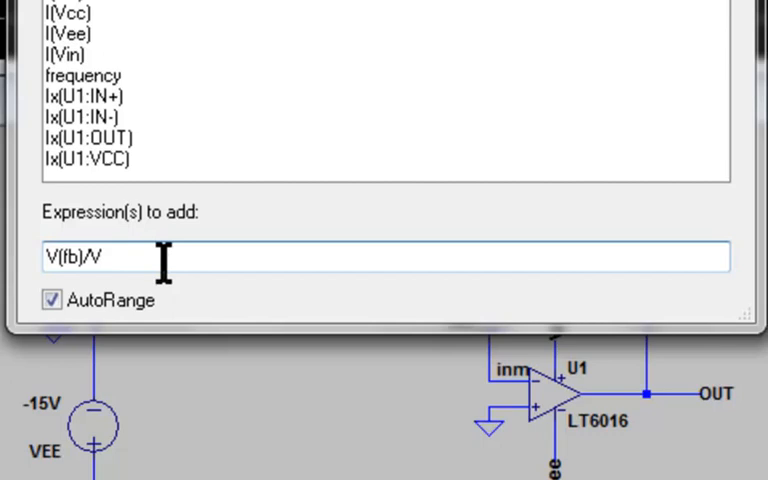
text((inm))
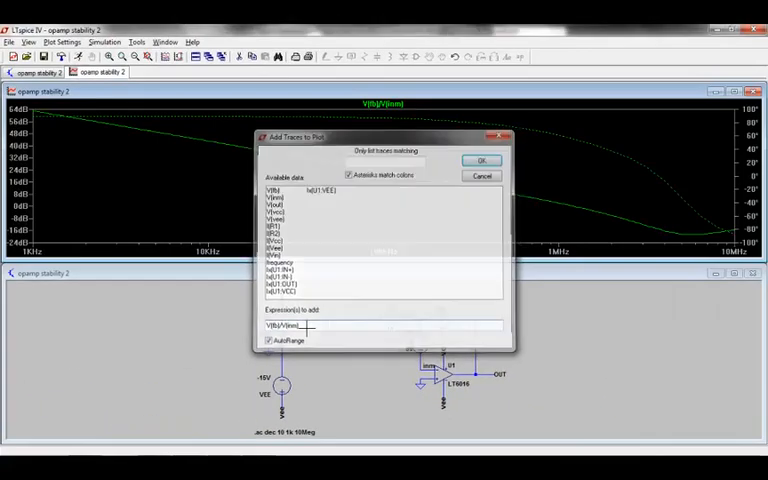
click(486, 160)
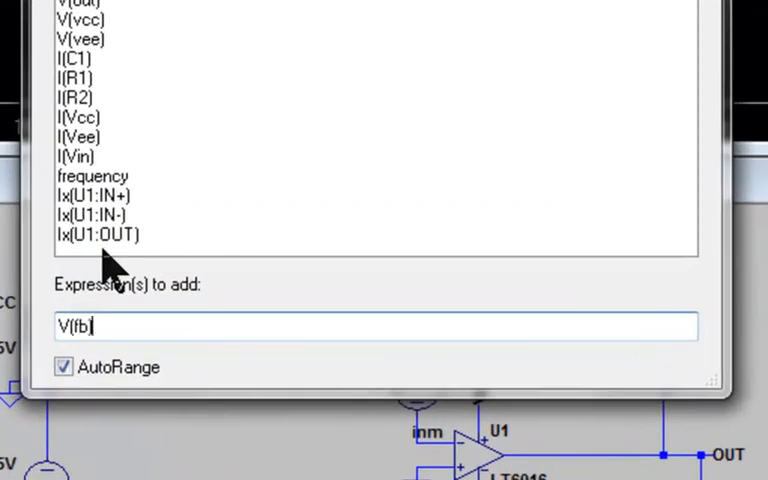
text()/V(inm)
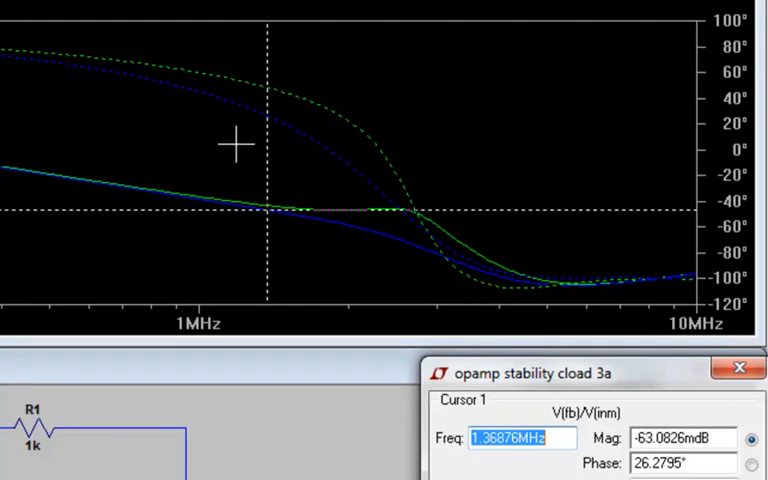
mouse_move(247, 156)
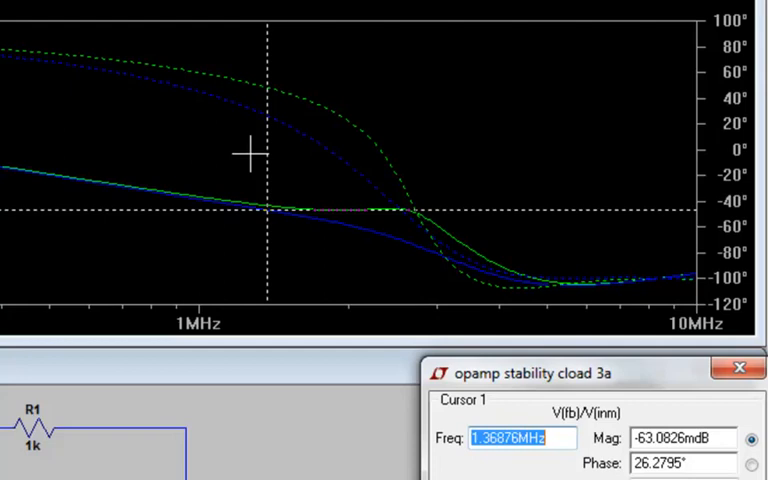